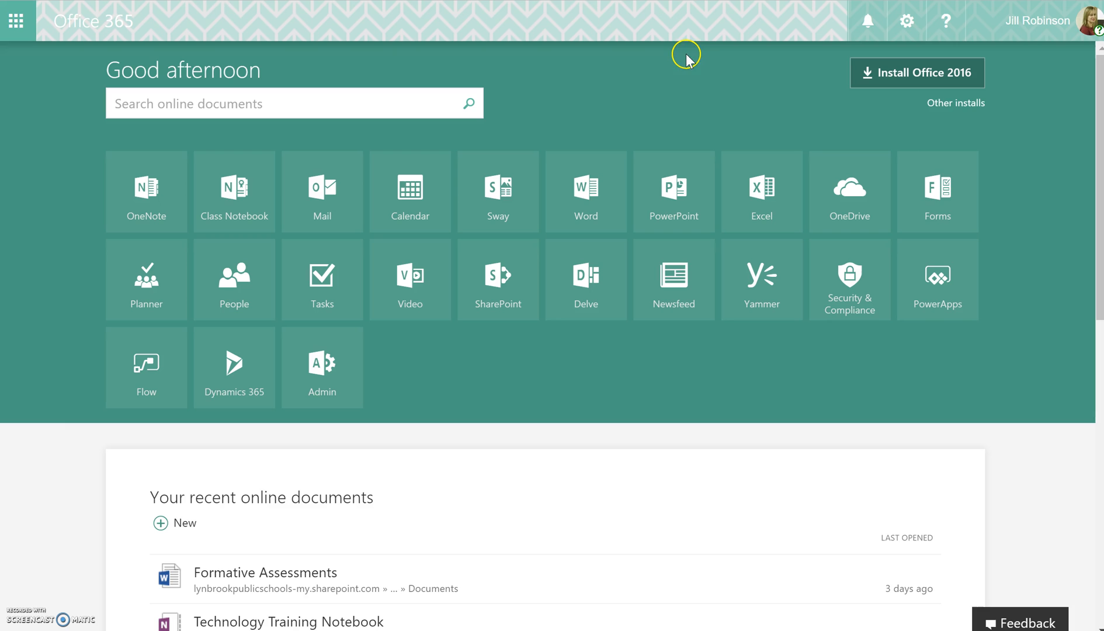
Launch the Forms app from the Office 365 home page
{"action": "left_click", "coordinate": [938, 192]}
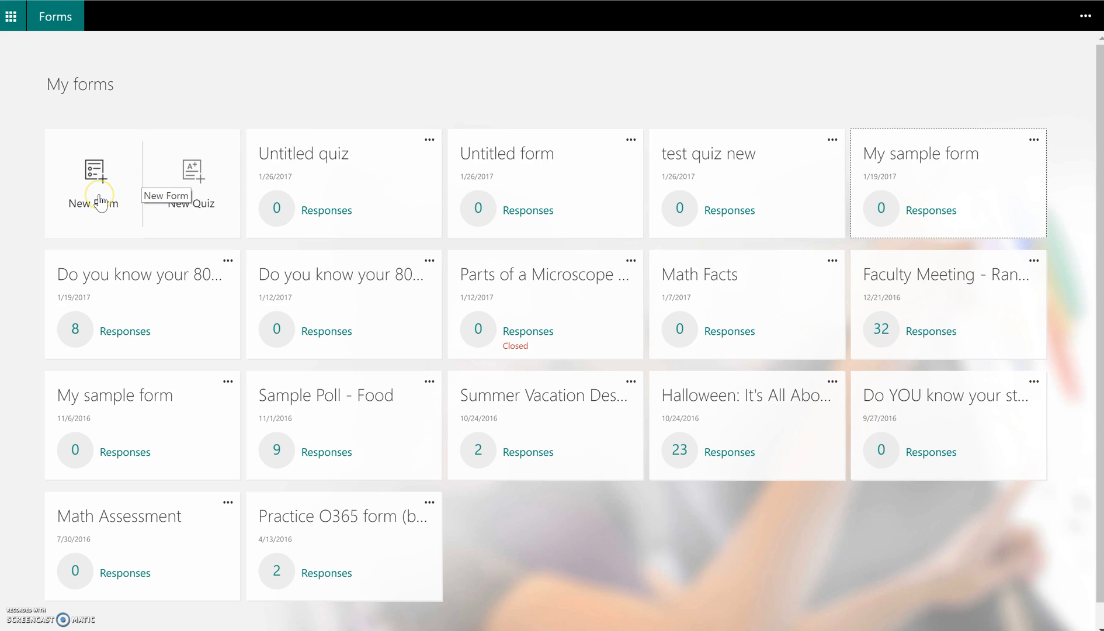
{"action": "mouse_move", "coordinate": [190, 186]}
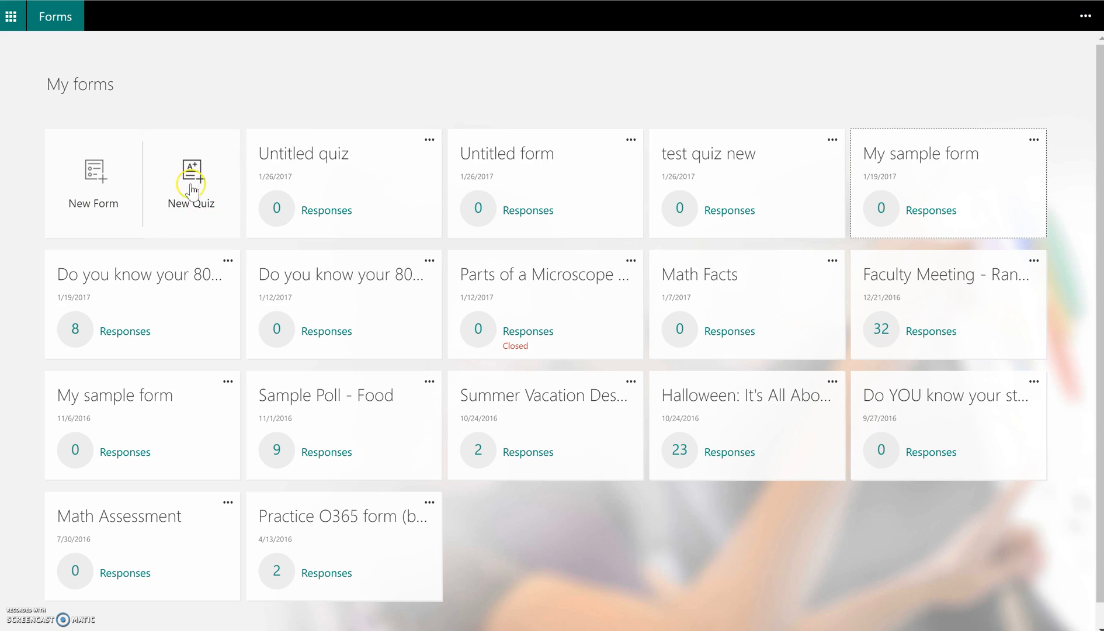
{"action": "mouse_move", "coordinate": [191, 173]}
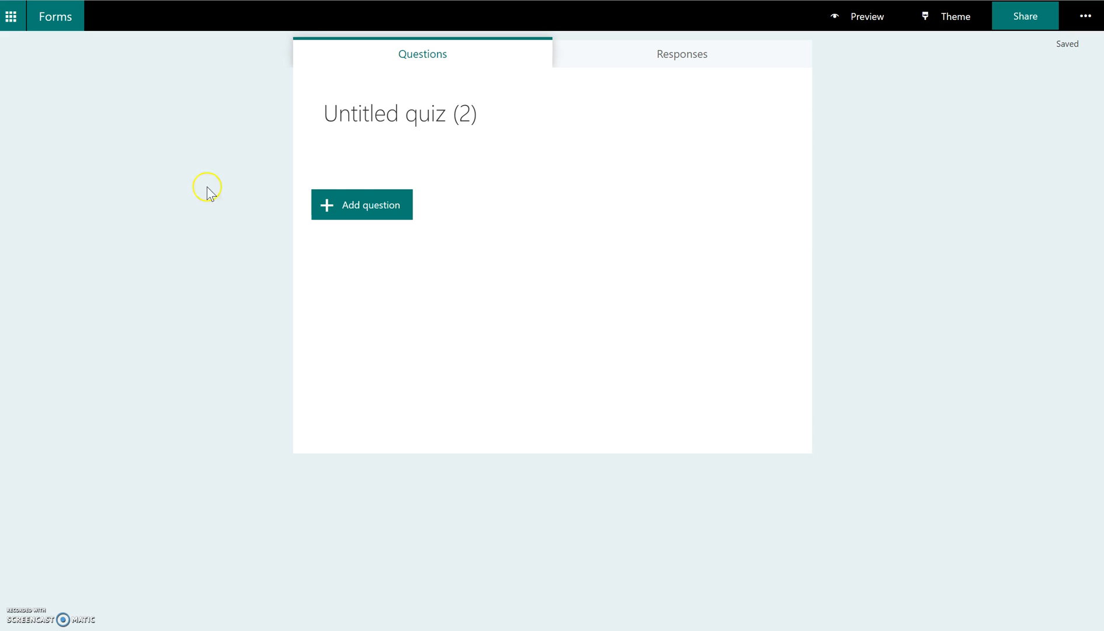
Add a Choice question to the quiz with two default options
{"action": "left_click", "coordinate": [361, 205]}
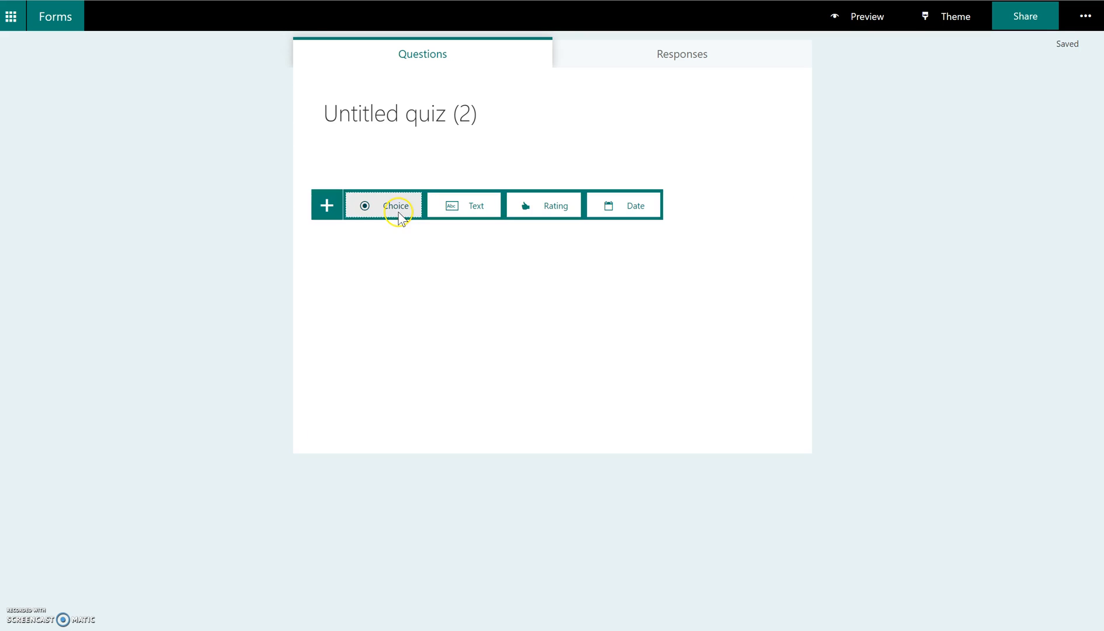
{"action": "left_click", "coordinate": [395, 206]}
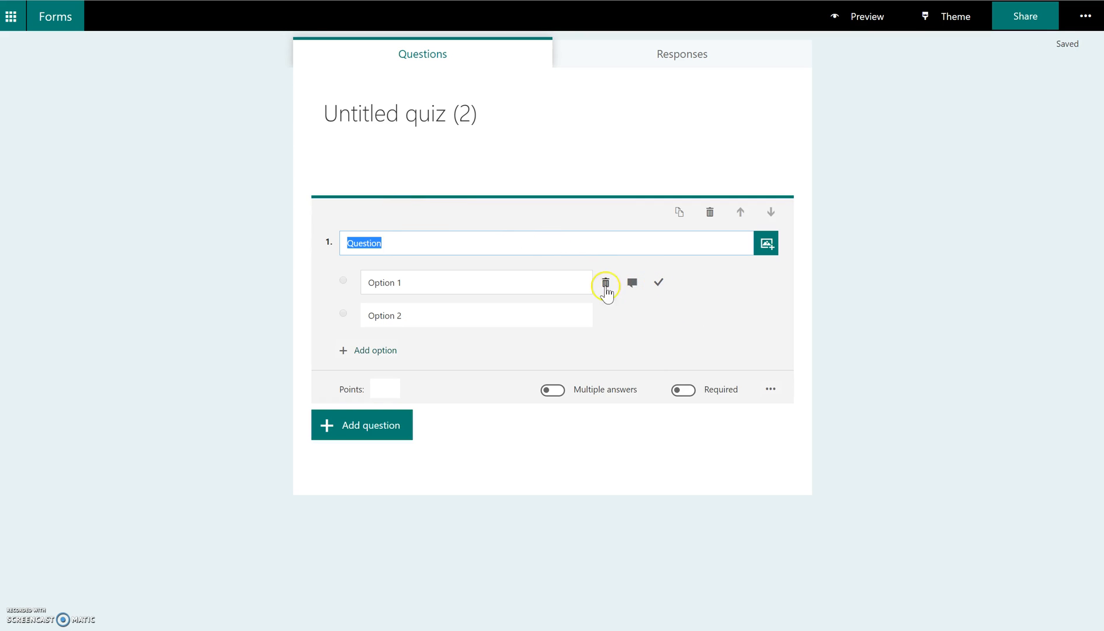
{"action": "mouse_move", "coordinate": [541, 288]}
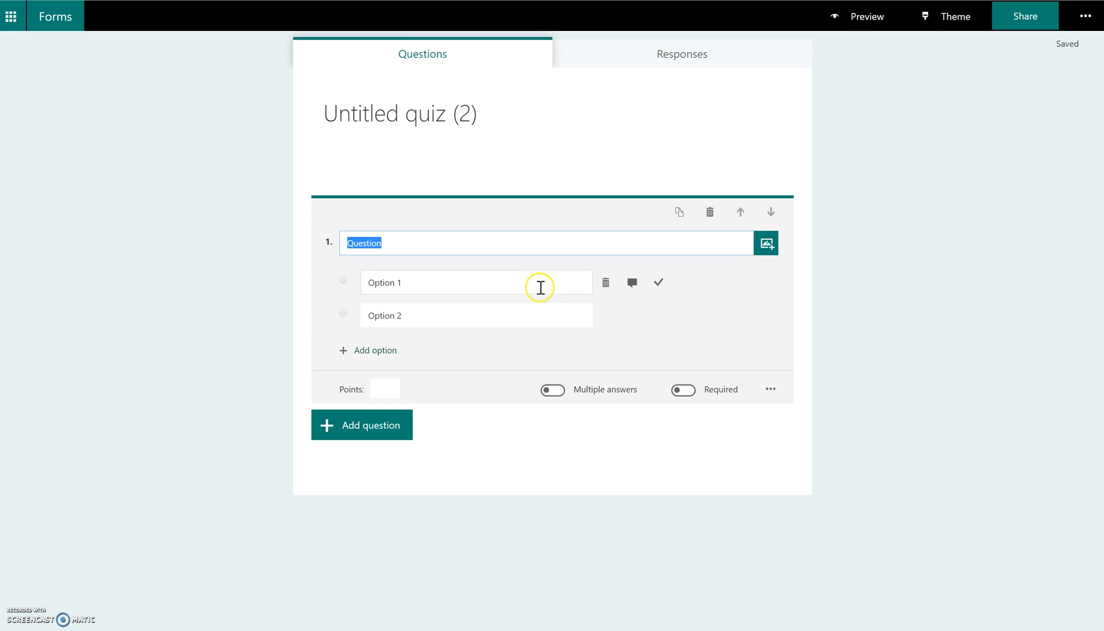
{"action": "mouse_move", "coordinate": [659, 282]}
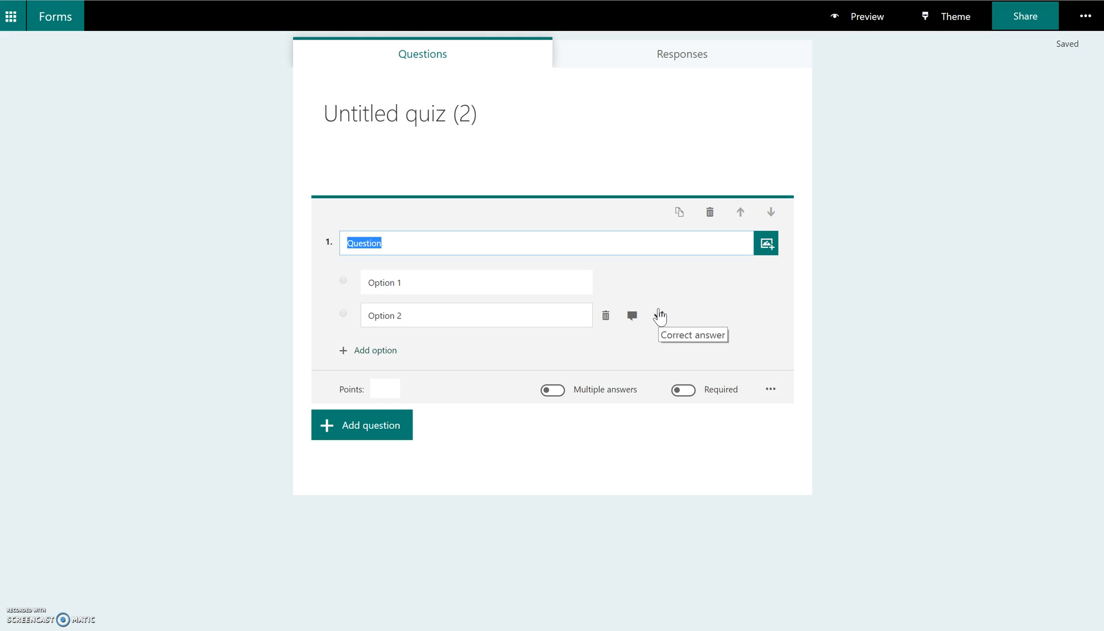
{"action": "mouse_move", "coordinate": [708, 364]}
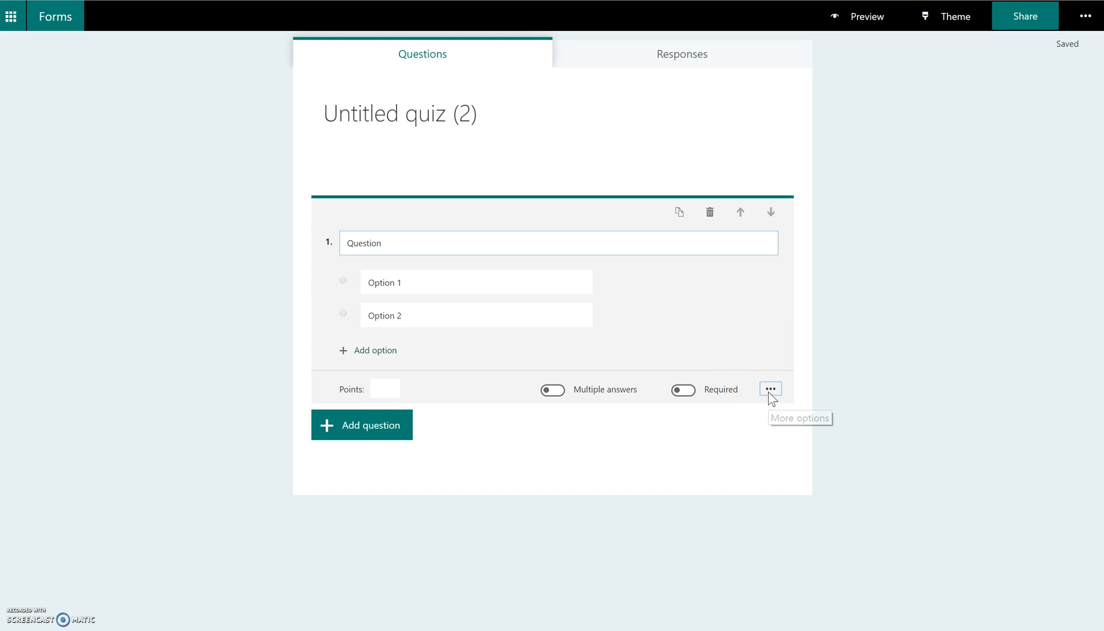
{"action": "mouse_move", "coordinate": [770, 388]}
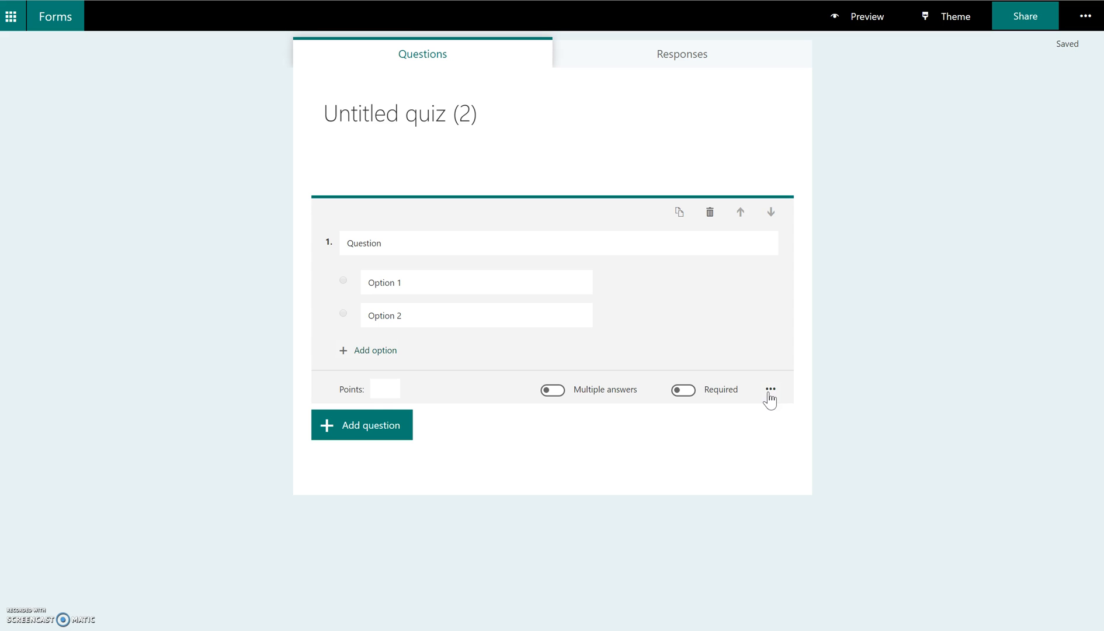
Enable Math on the question and start its equation with 1/2
{"action": "left_click", "coordinate": [769, 390]}
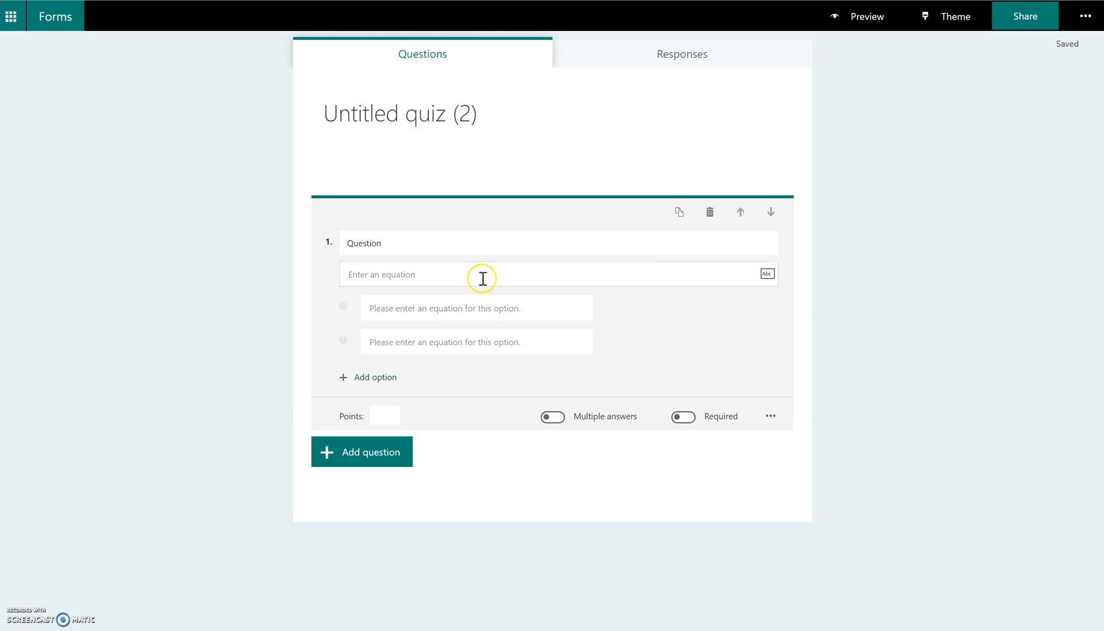
{"action": "left_click", "coordinate": [466, 275]}
{"action": "type", "text": "1/2"}
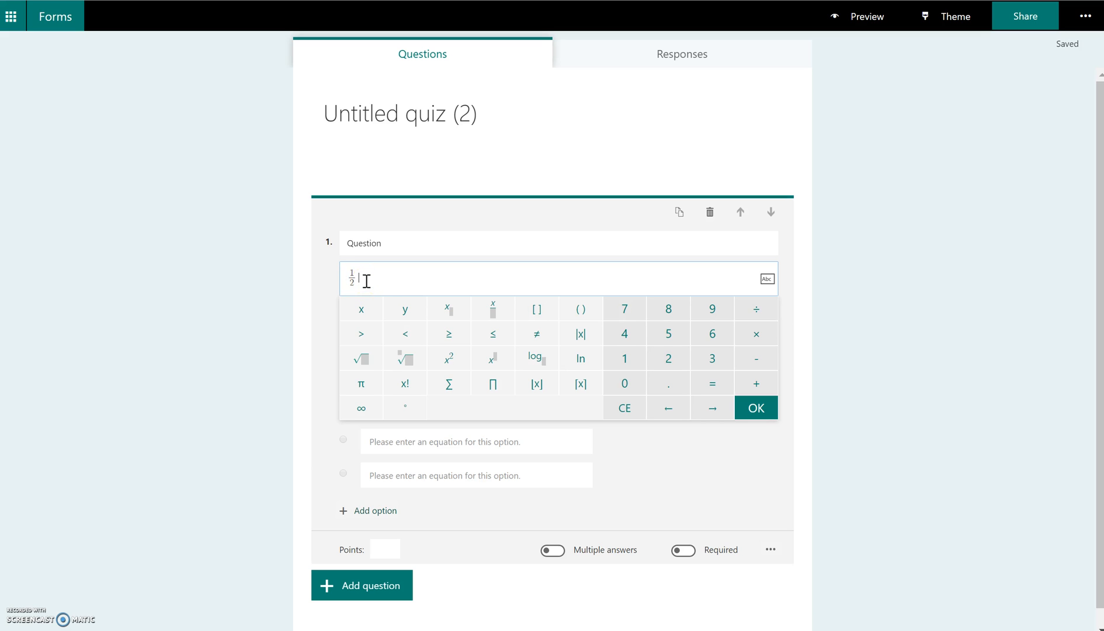
Extend the question equation with a multiplication sign after one half
{"action": "left_click", "coordinate": [755, 333]}
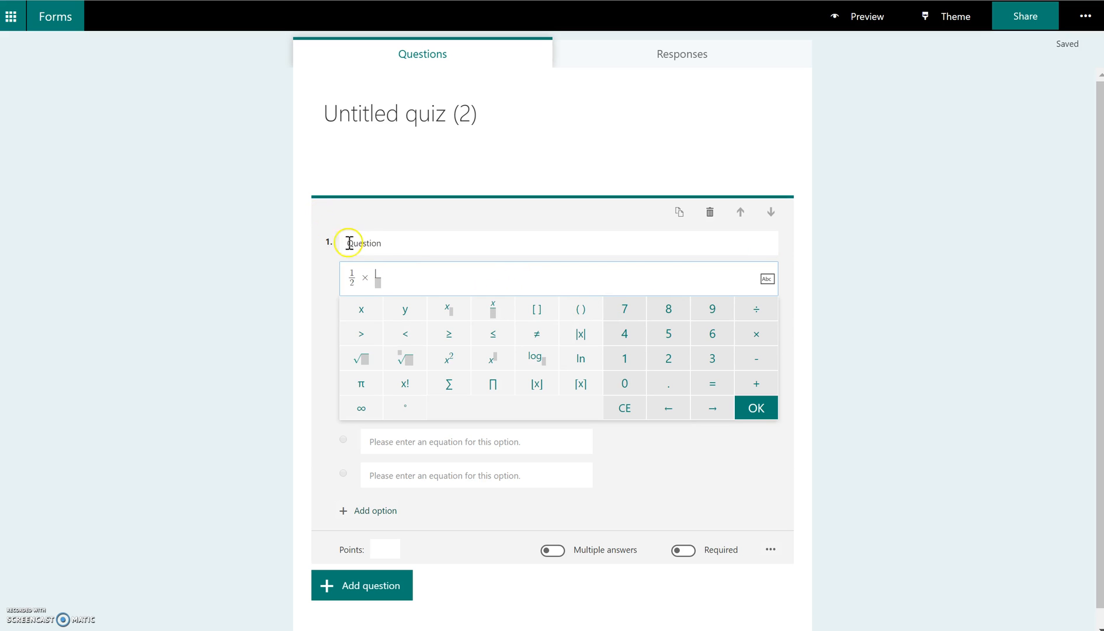
{"action": "mouse_move", "coordinate": [379, 285]}
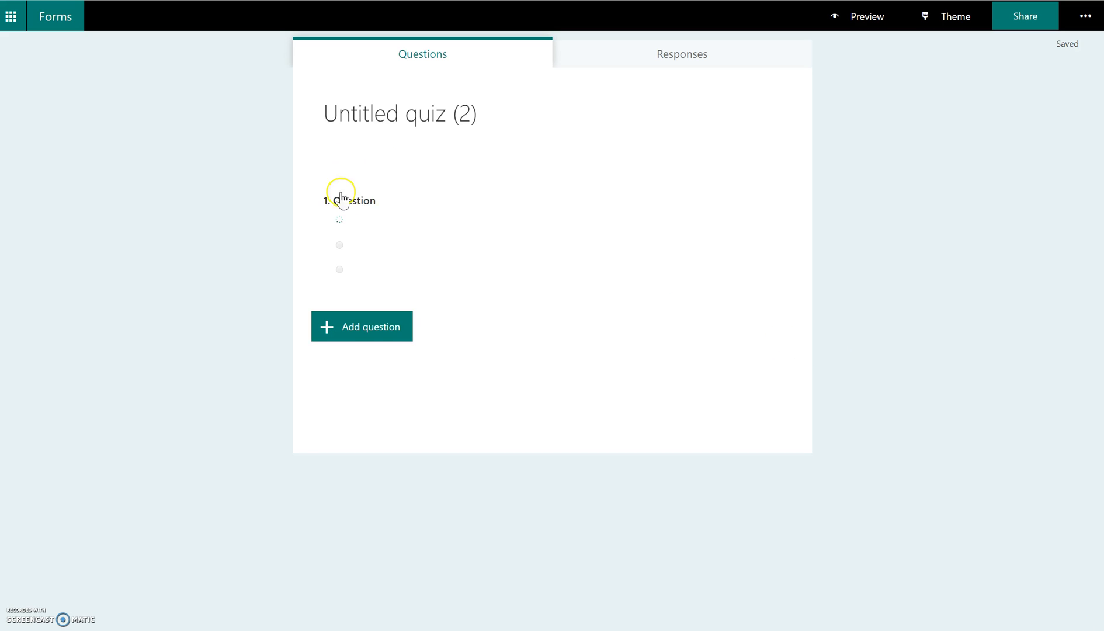
Reopen the 1/2 × 1/4 math question for editing
{"action": "left_click", "coordinate": [350, 200]}
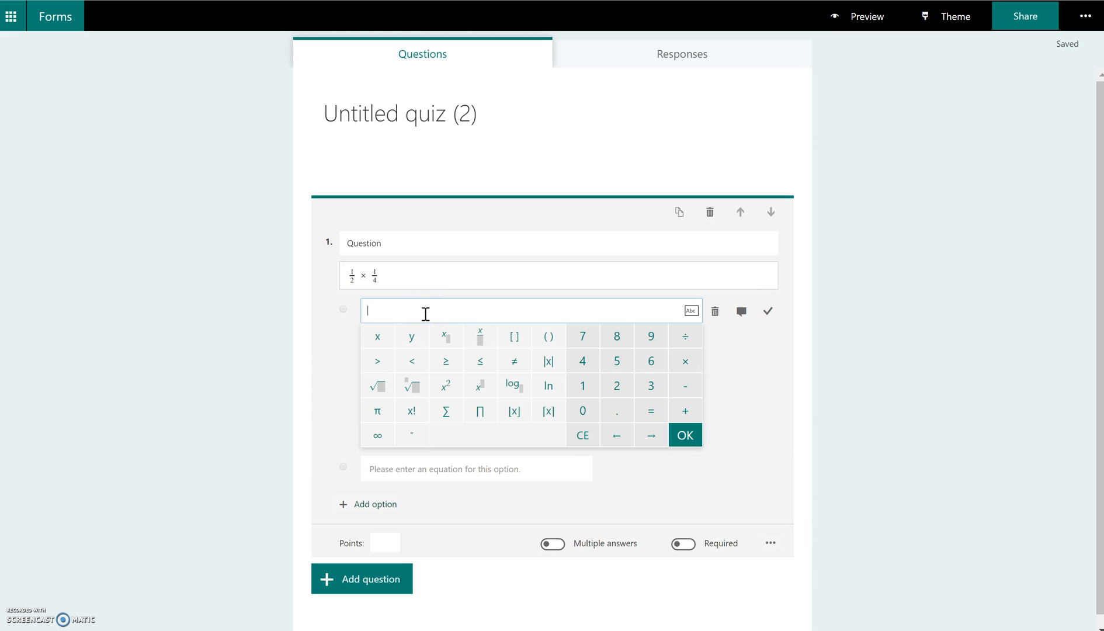
{"action": "mouse_move", "coordinate": [463, 354]}
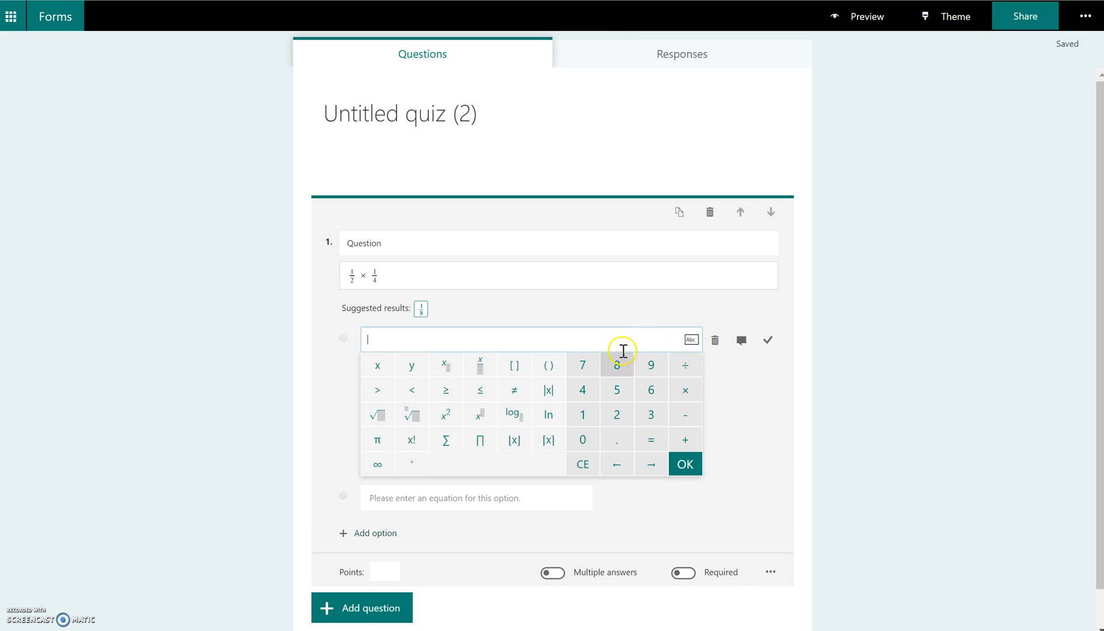
{"action": "mouse_move", "coordinate": [513, 414]}
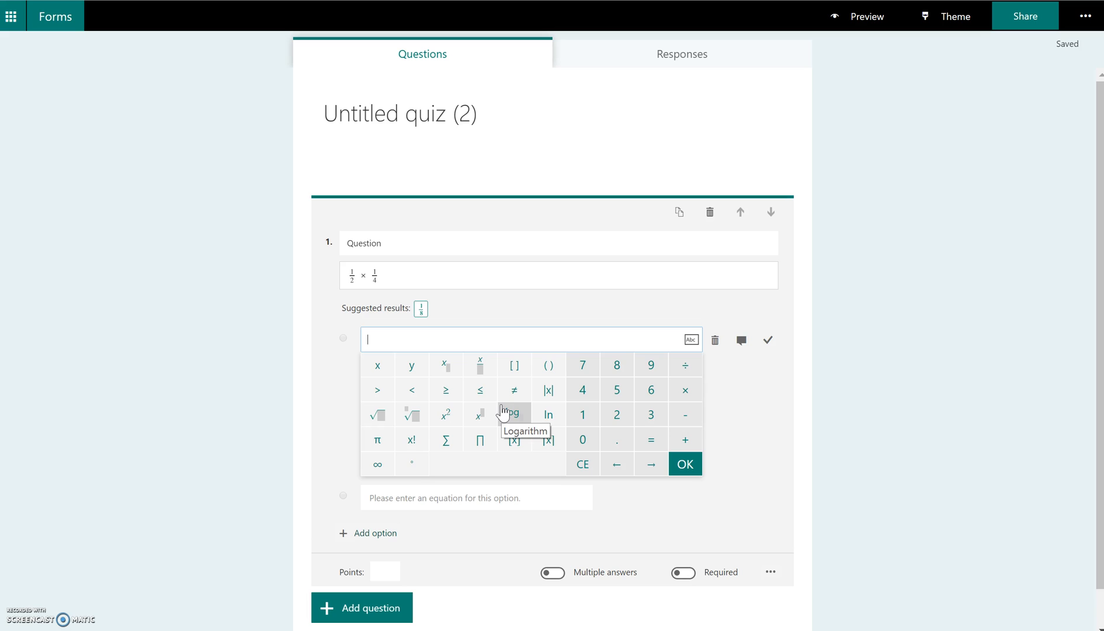